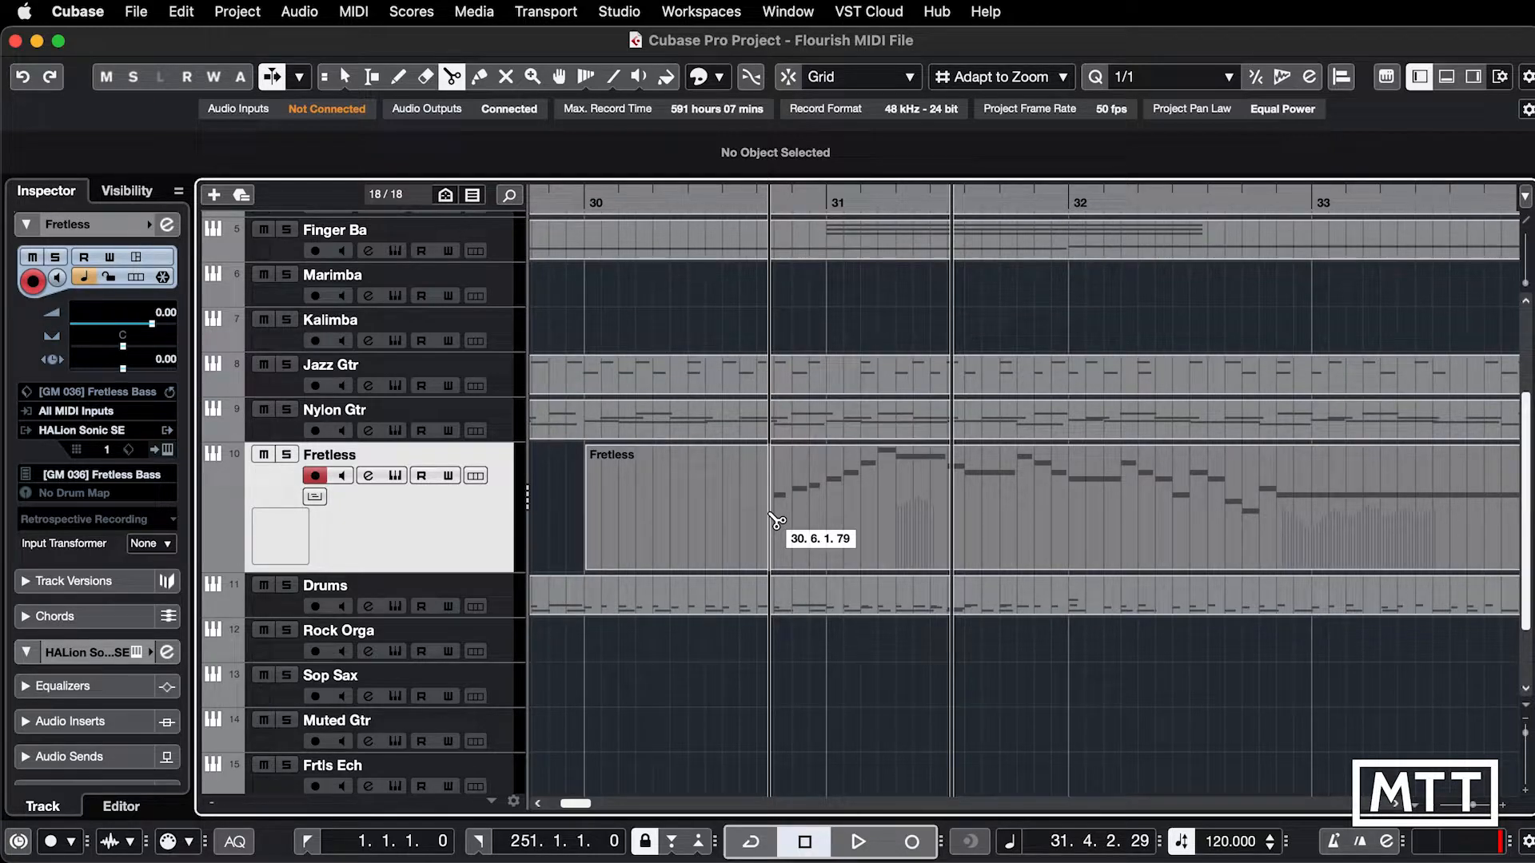
mouse_move(798, 537)
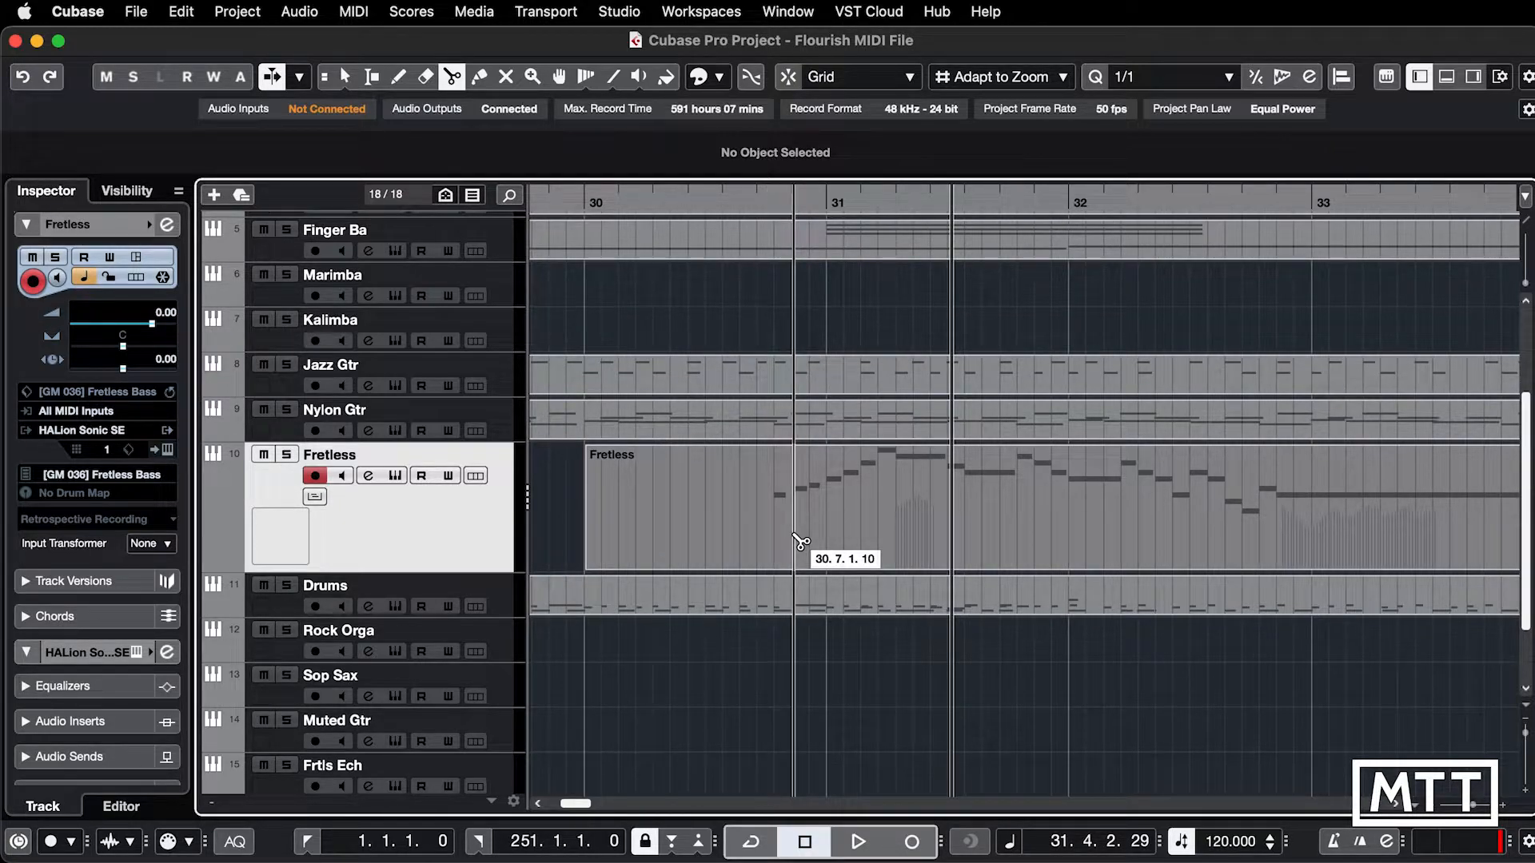
Switch from the Scissors tool back to the Object Selection tool, leaving the Fretless part uncut.
click(344, 77)
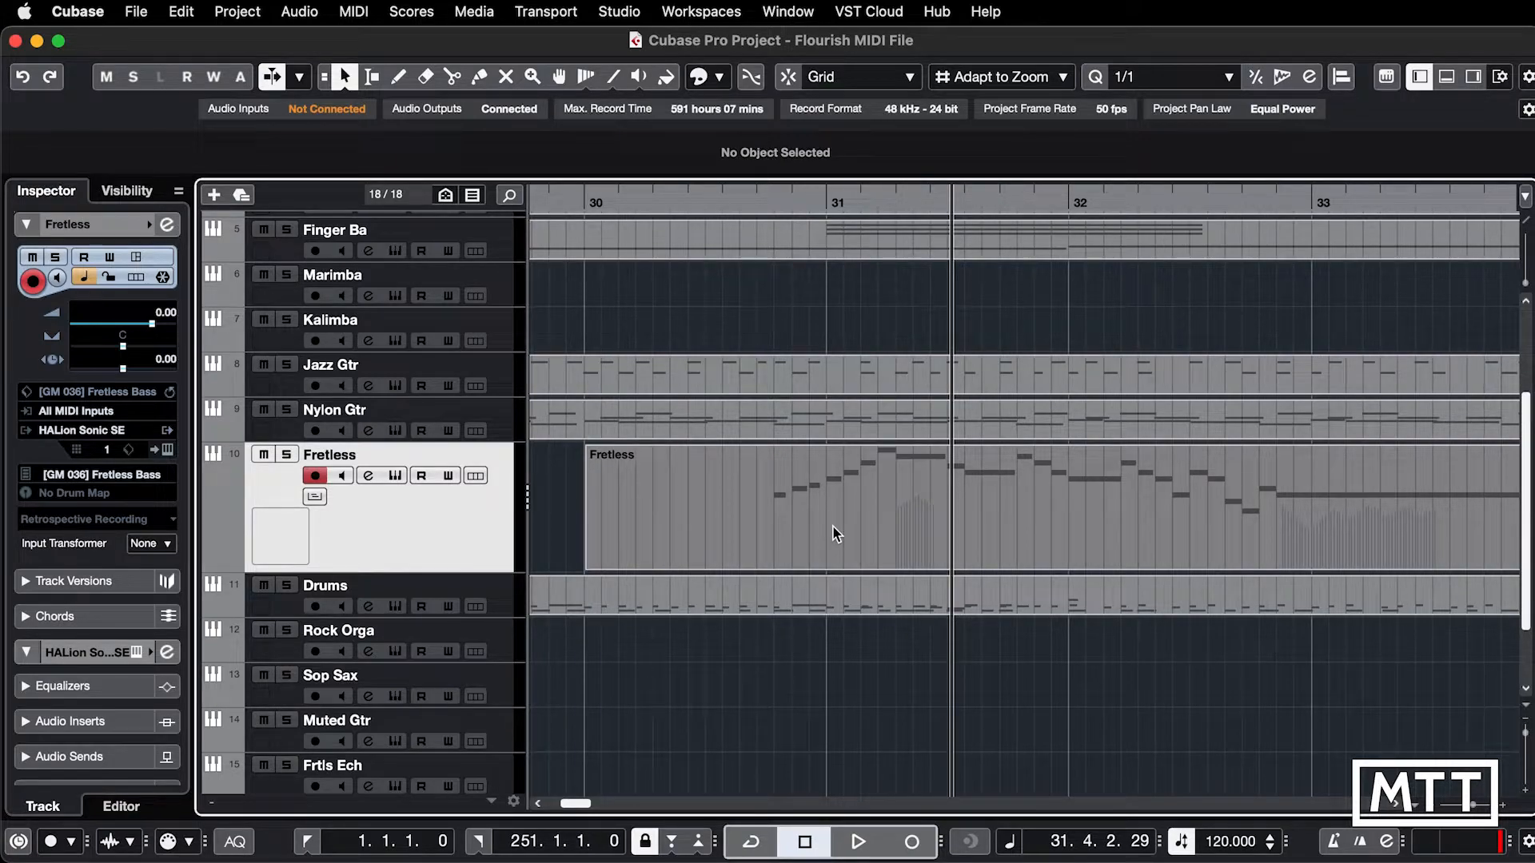
mouse_move(830, 523)
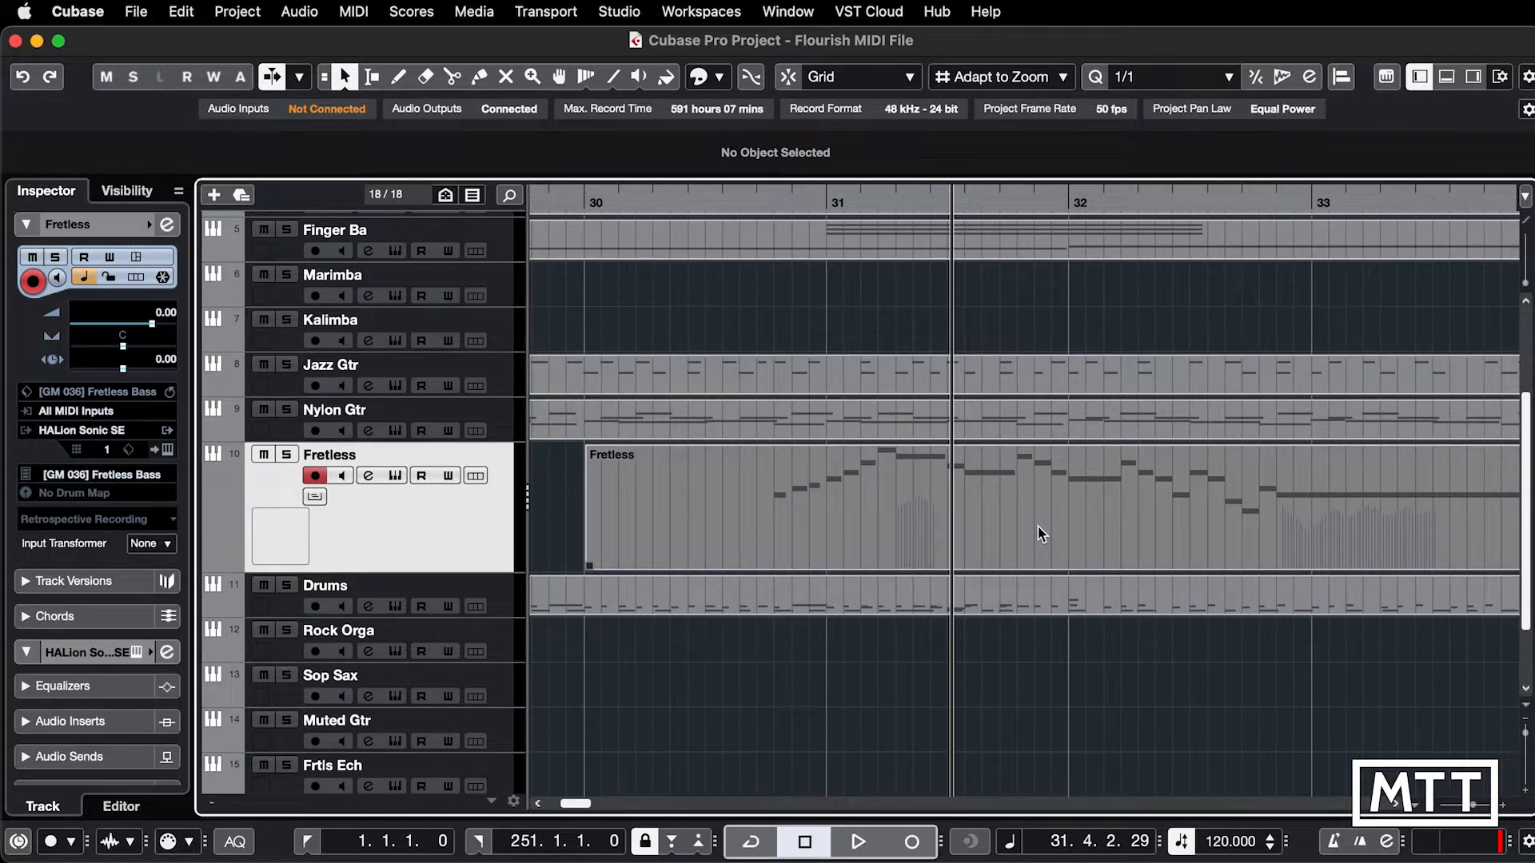
mouse_move(993, 529)
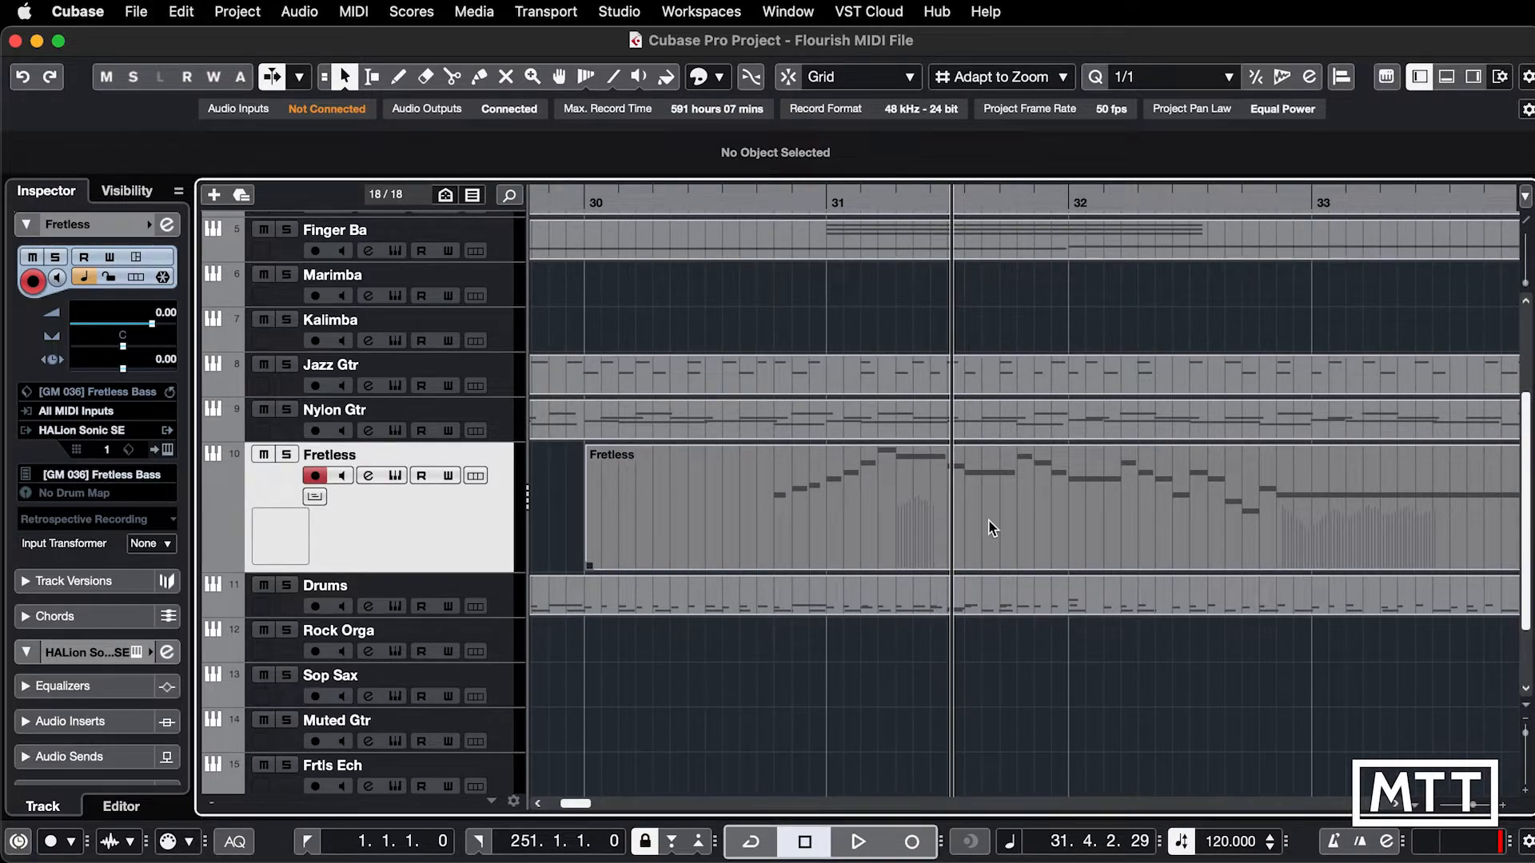